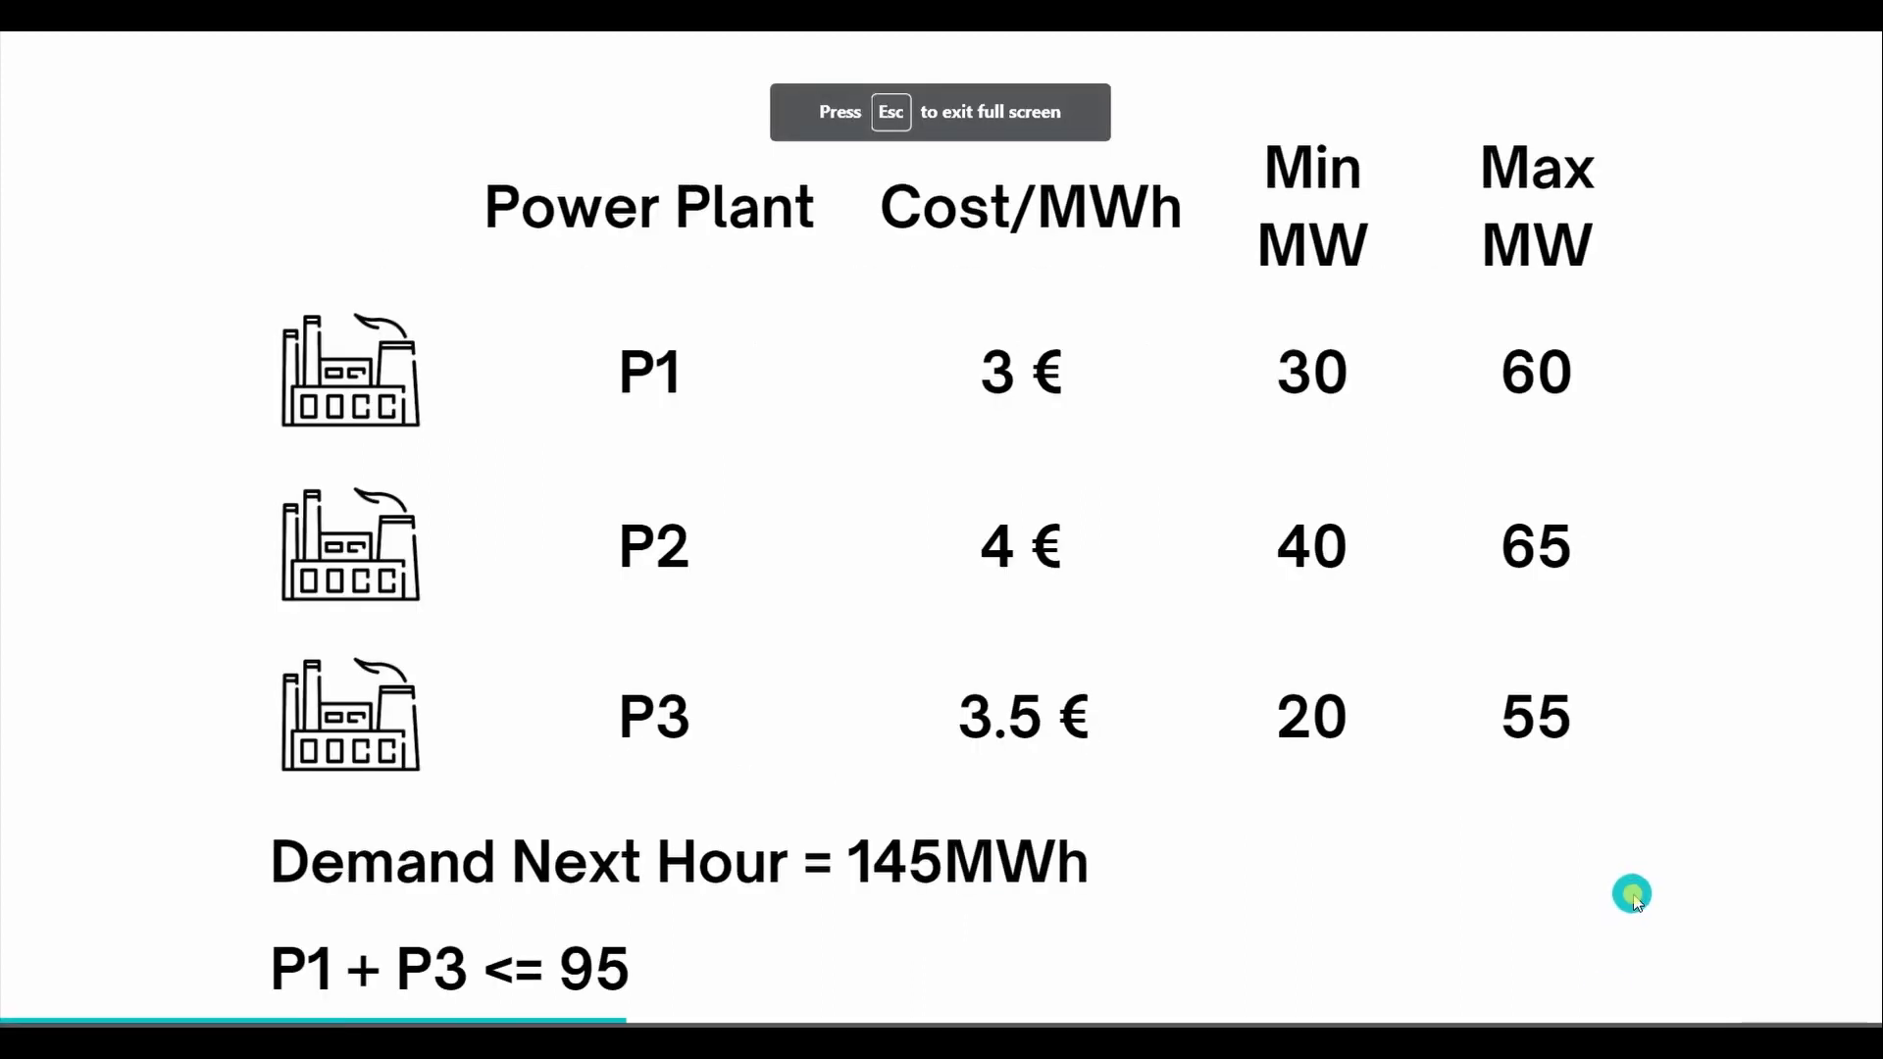
pyautogui.moveTo(808, 298)
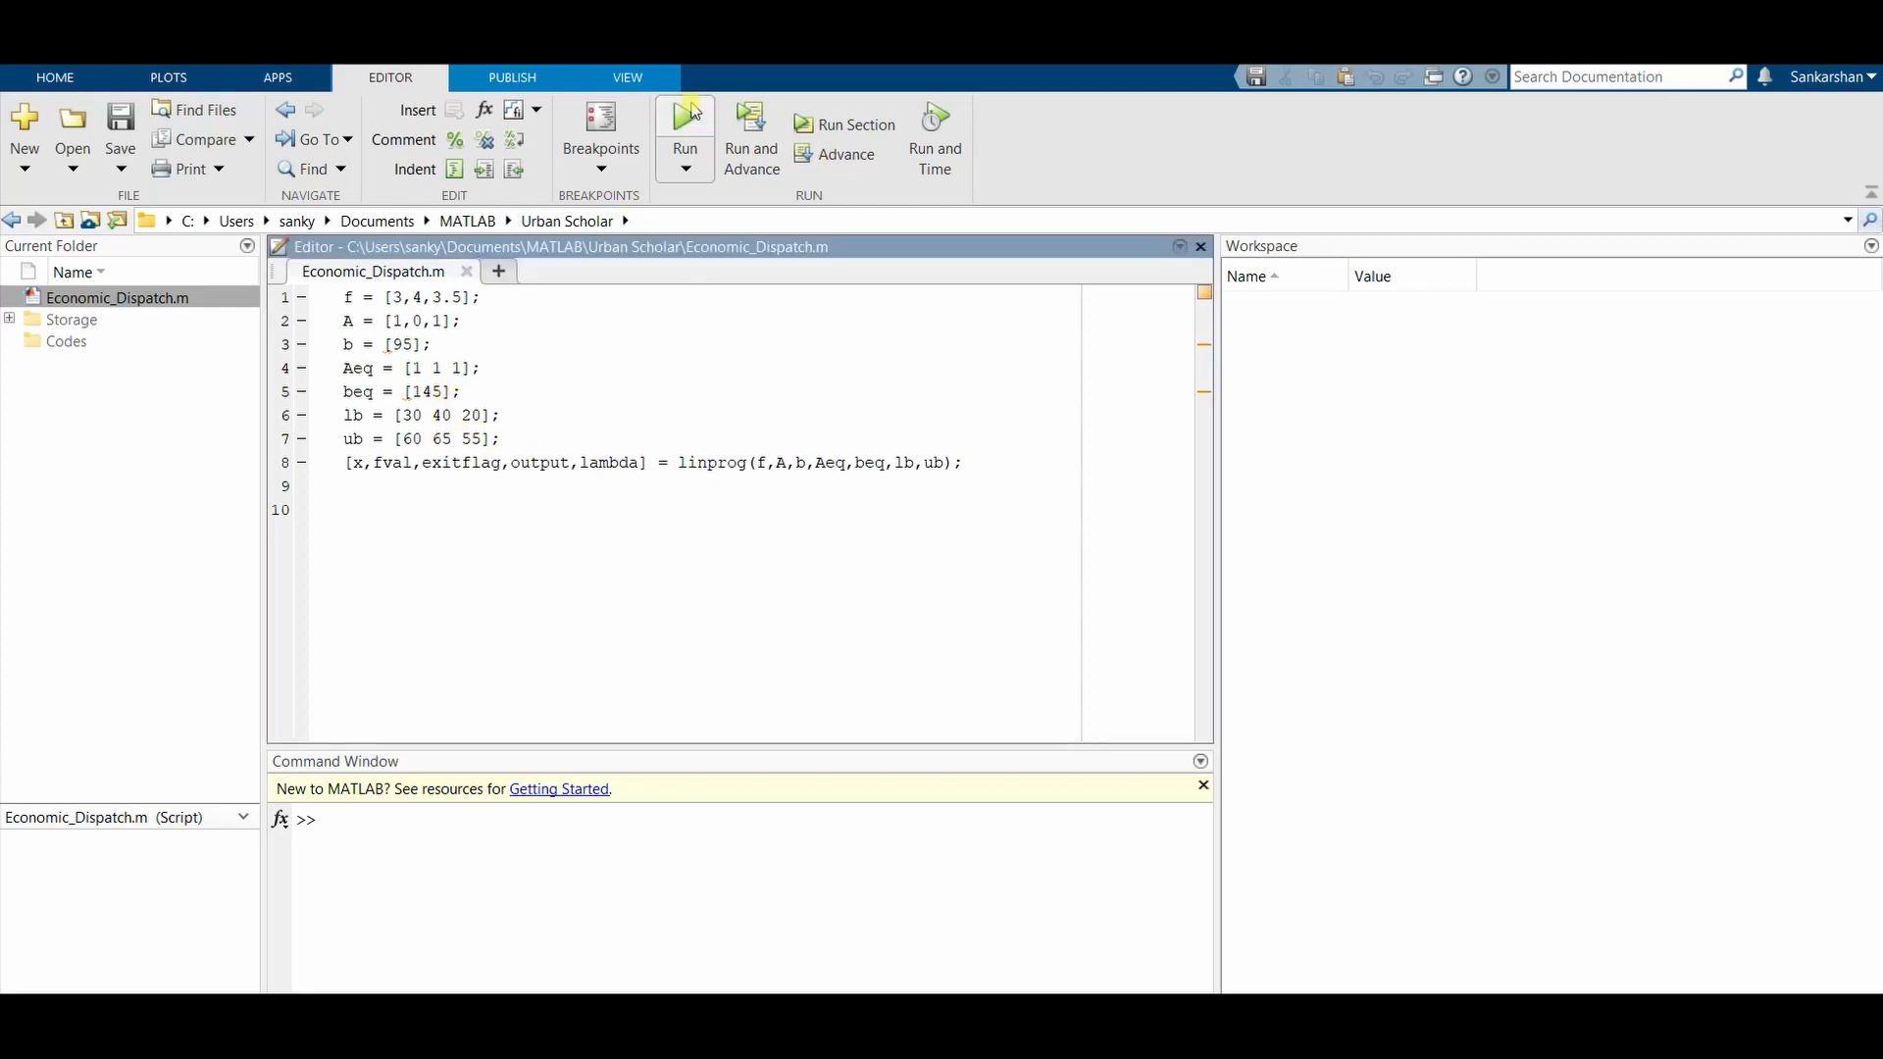
# Step: Run Economic_Dispatch.m and pick out the first plant's optimal output 60 from x
pyautogui.click(683, 123)
pyautogui.write('x')
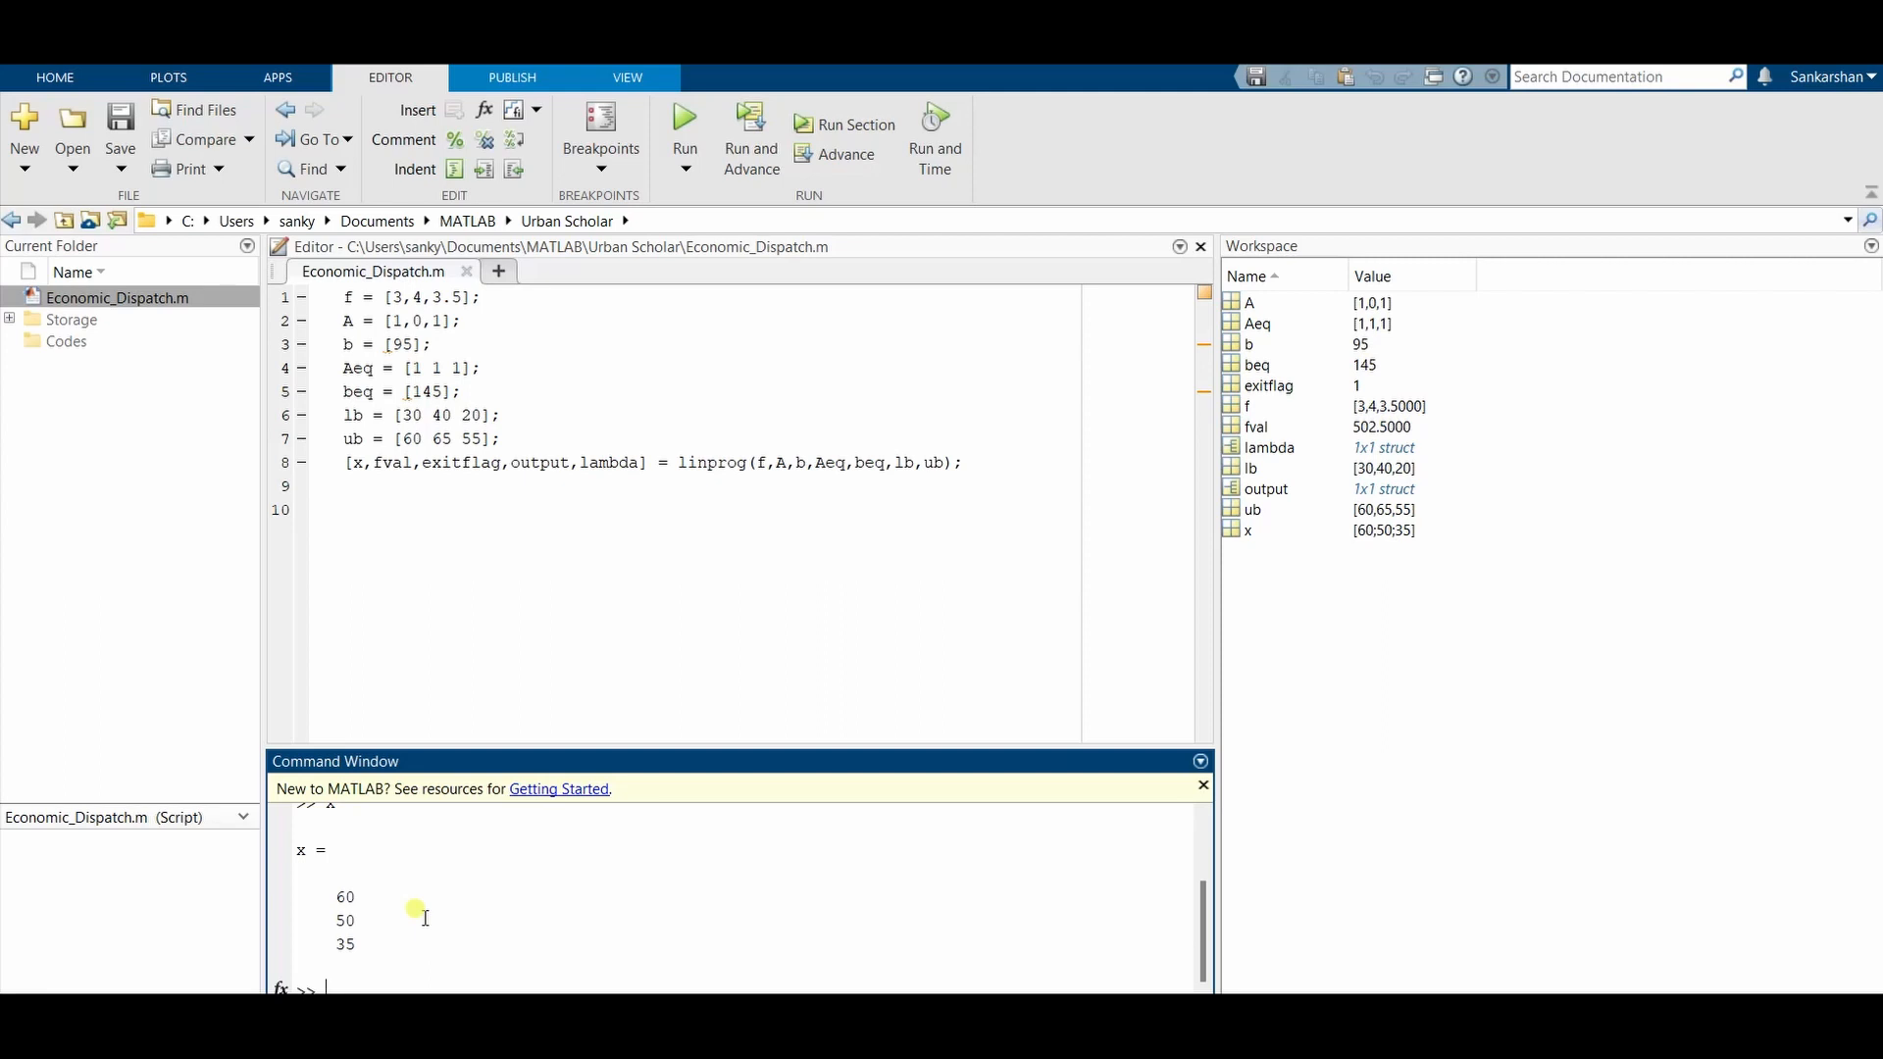
pyautogui.moveTo(333, 887)
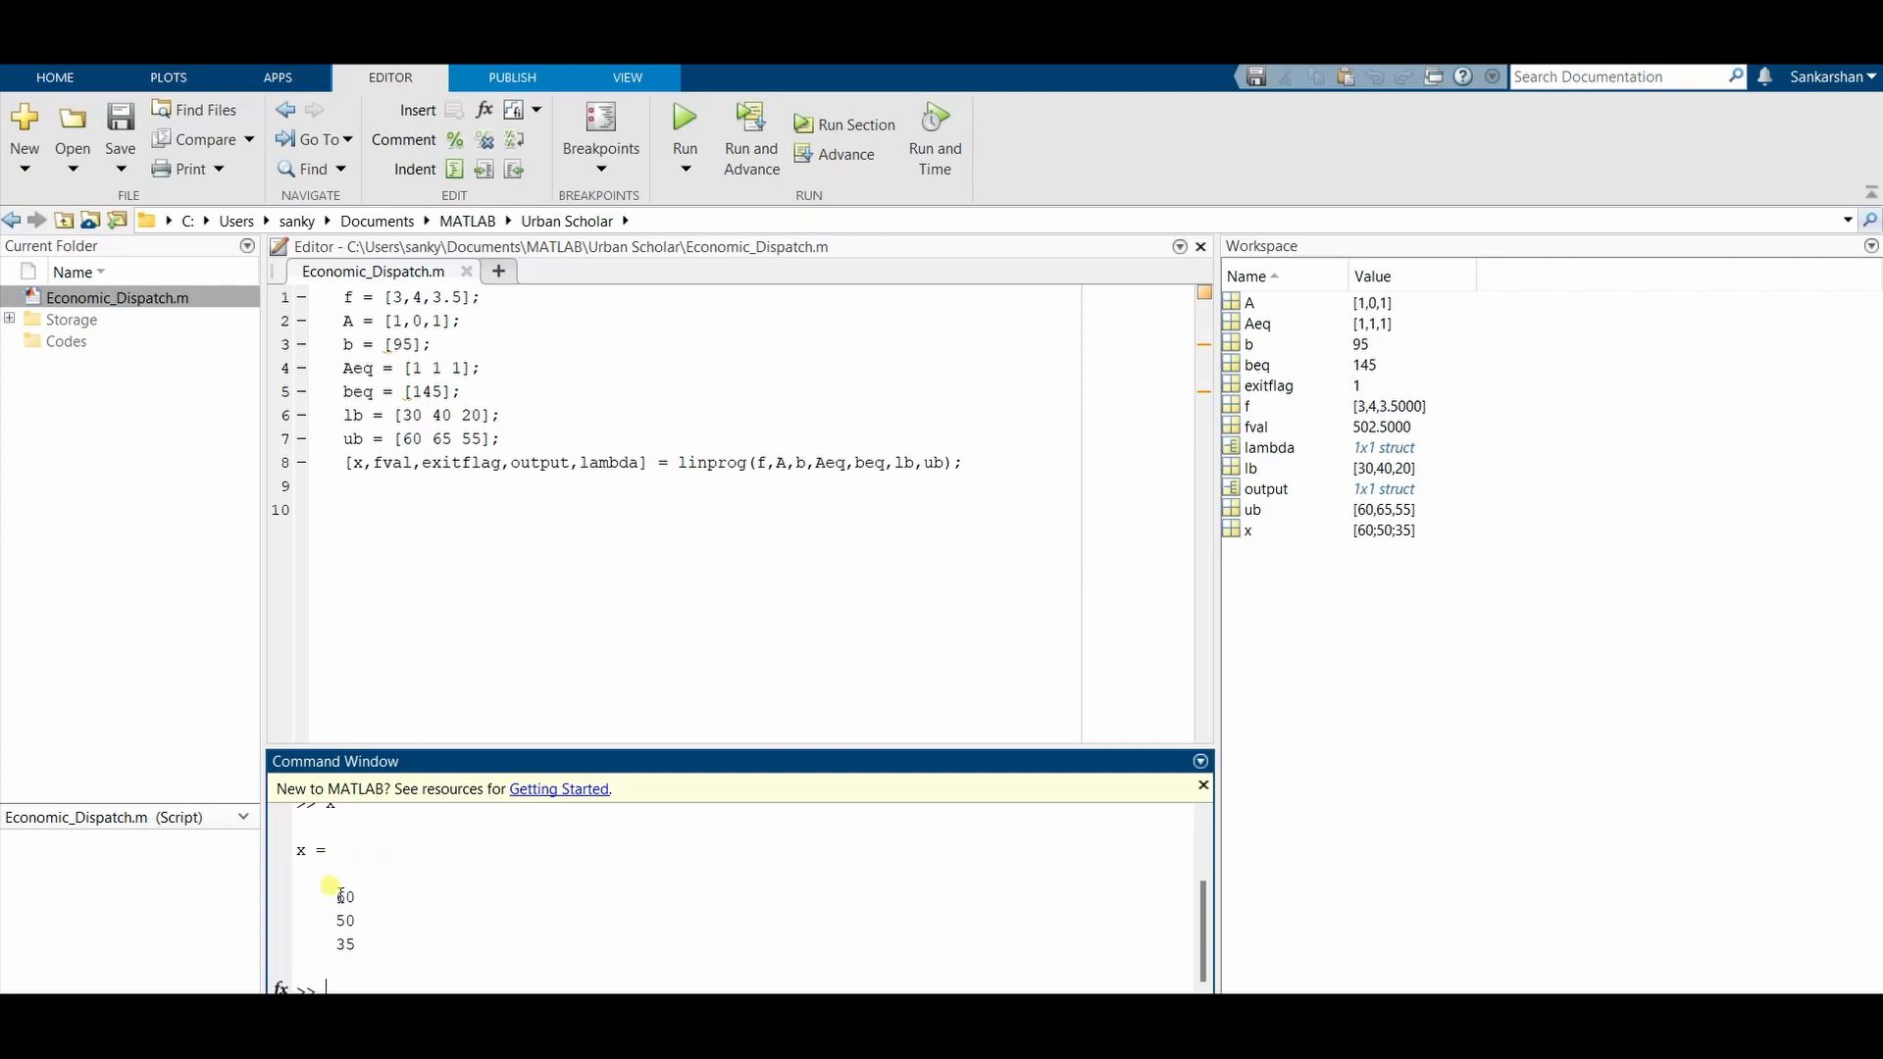
pyautogui.doubleClick(345, 896)
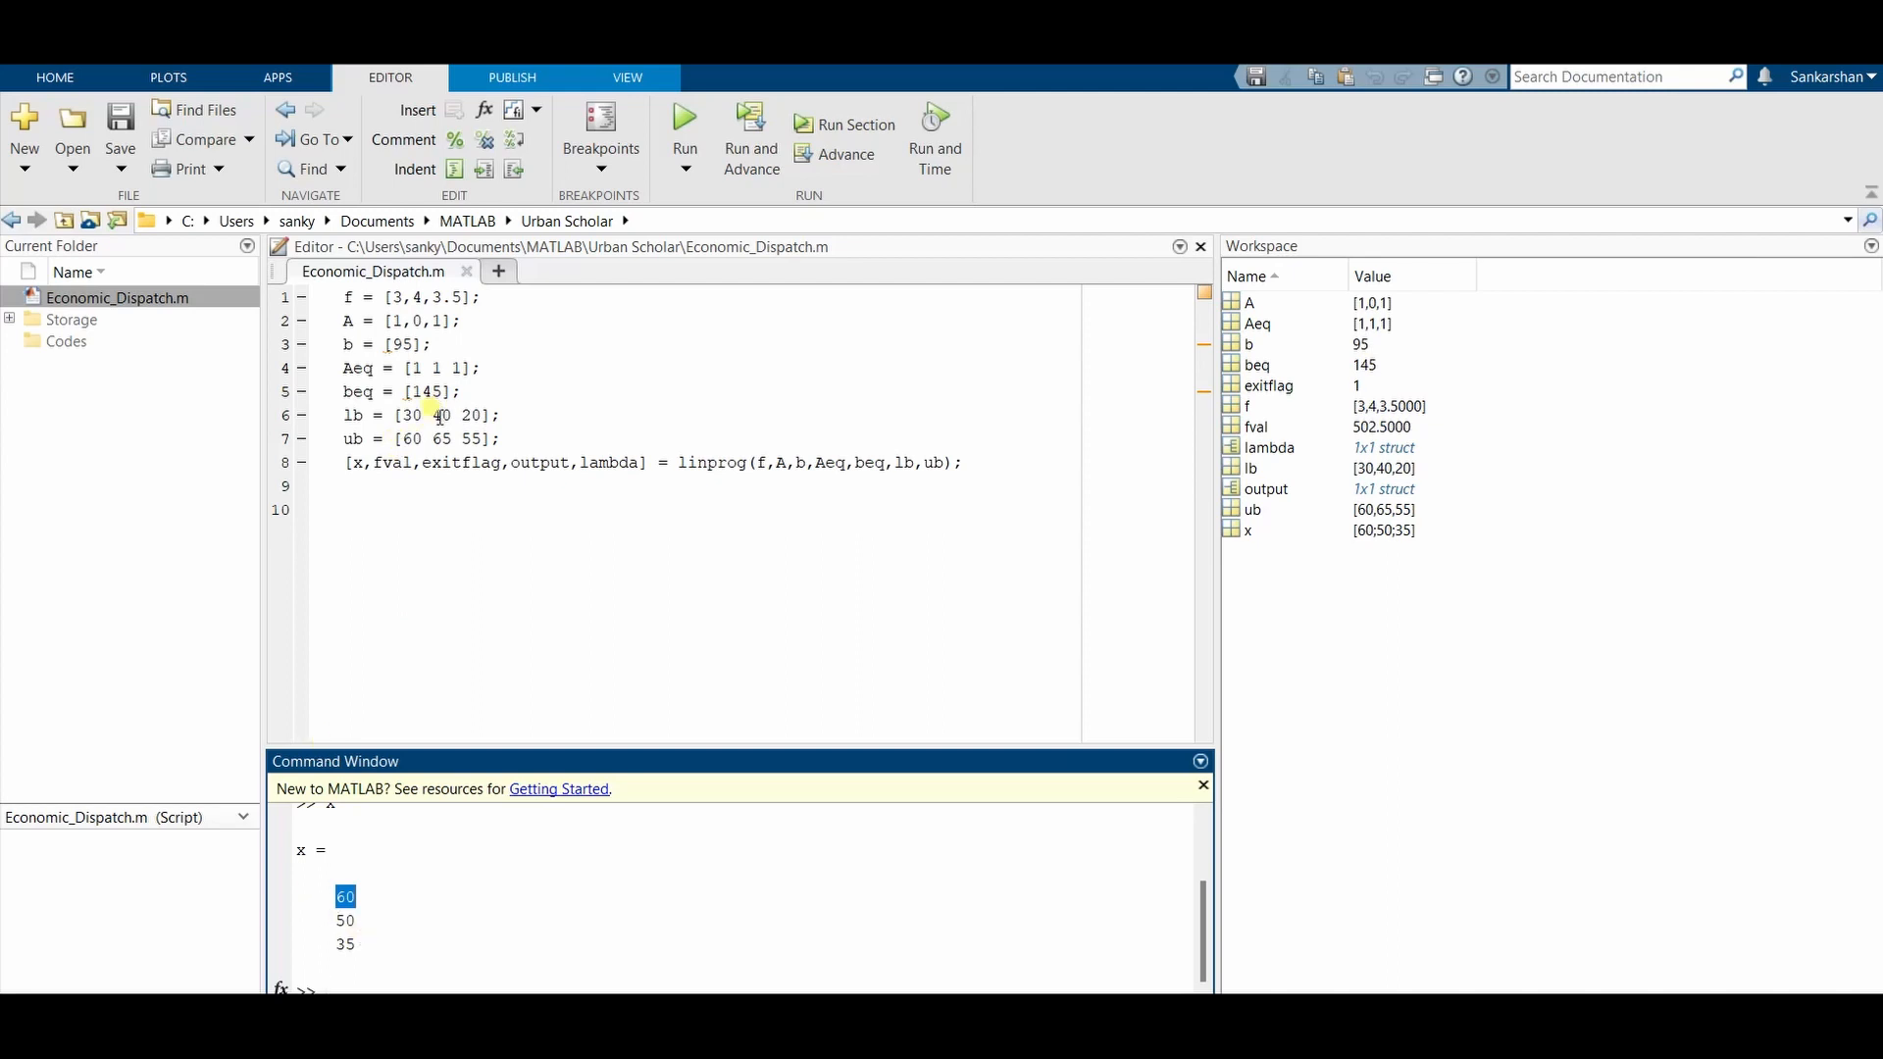
pyautogui.moveTo(398, 537)
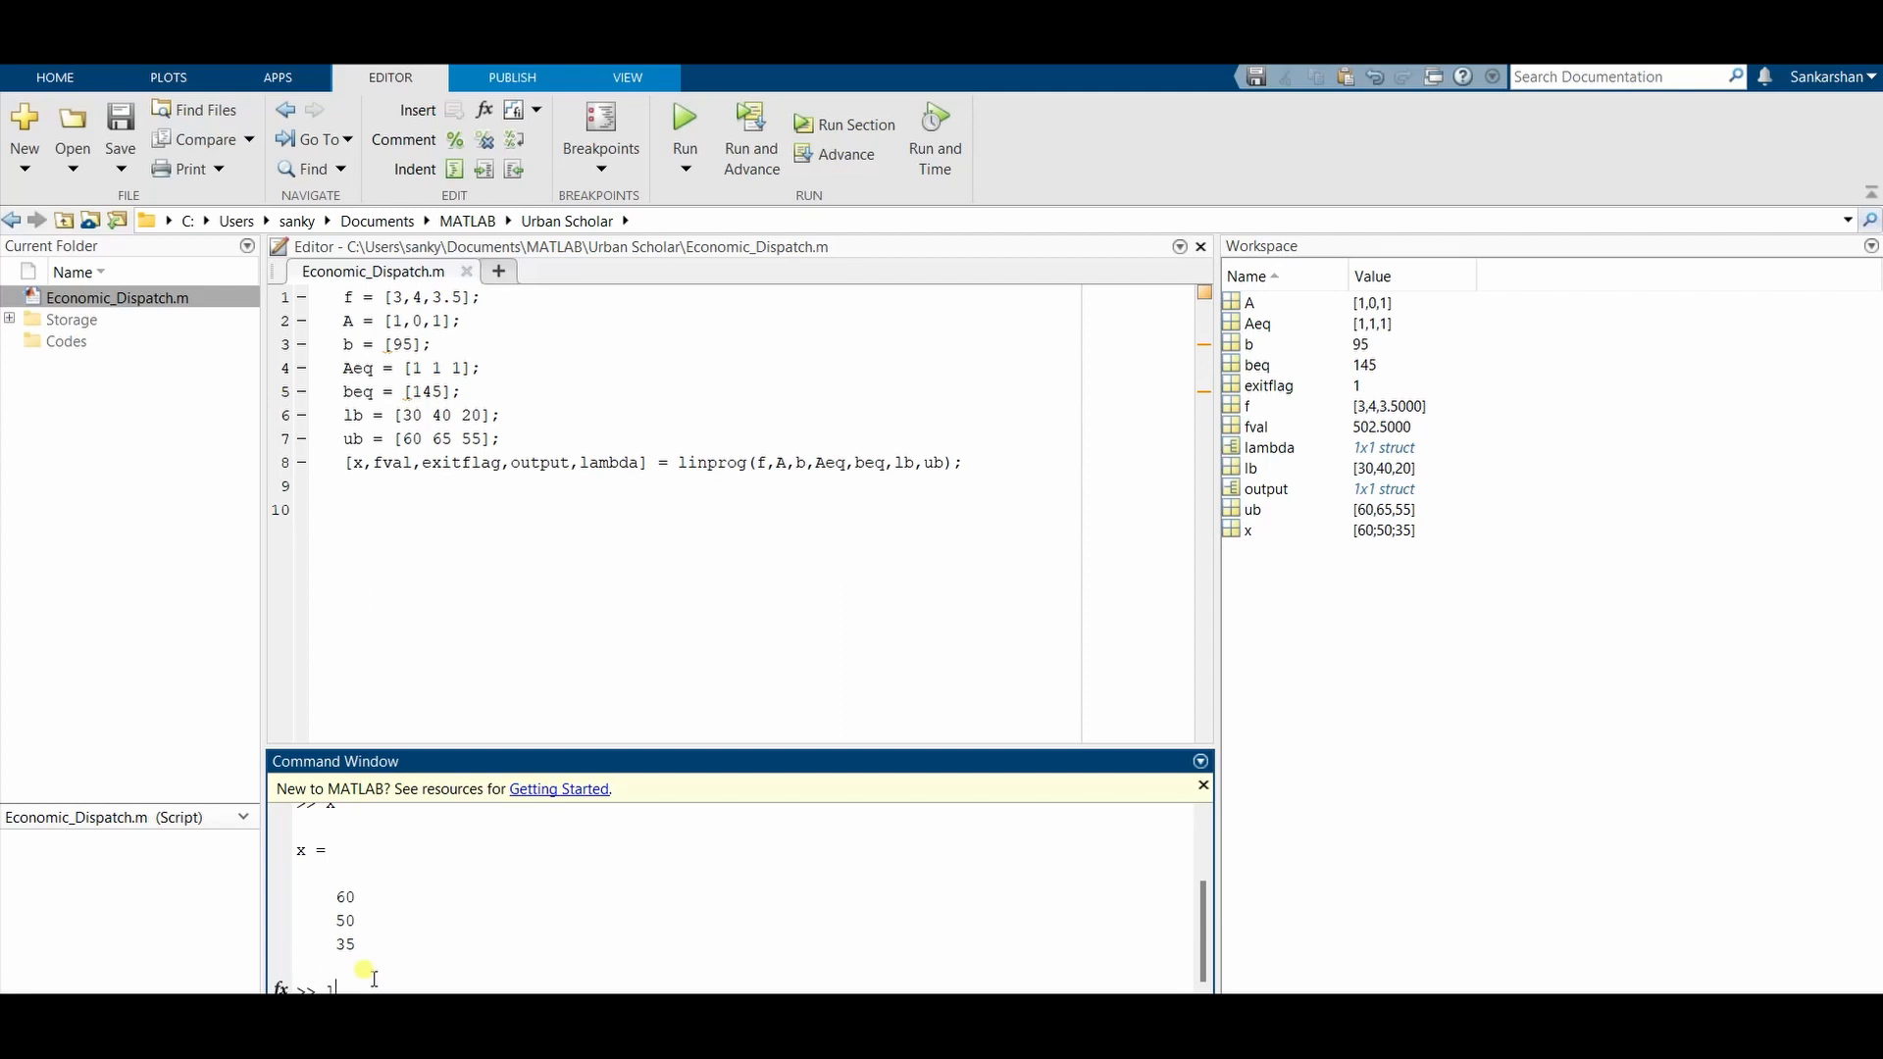
# Step: Query lambda to show eqlin -4 and ineqlin 0.5, highlighting plant 1's upper bound 60
pyautogui.write('ahda')
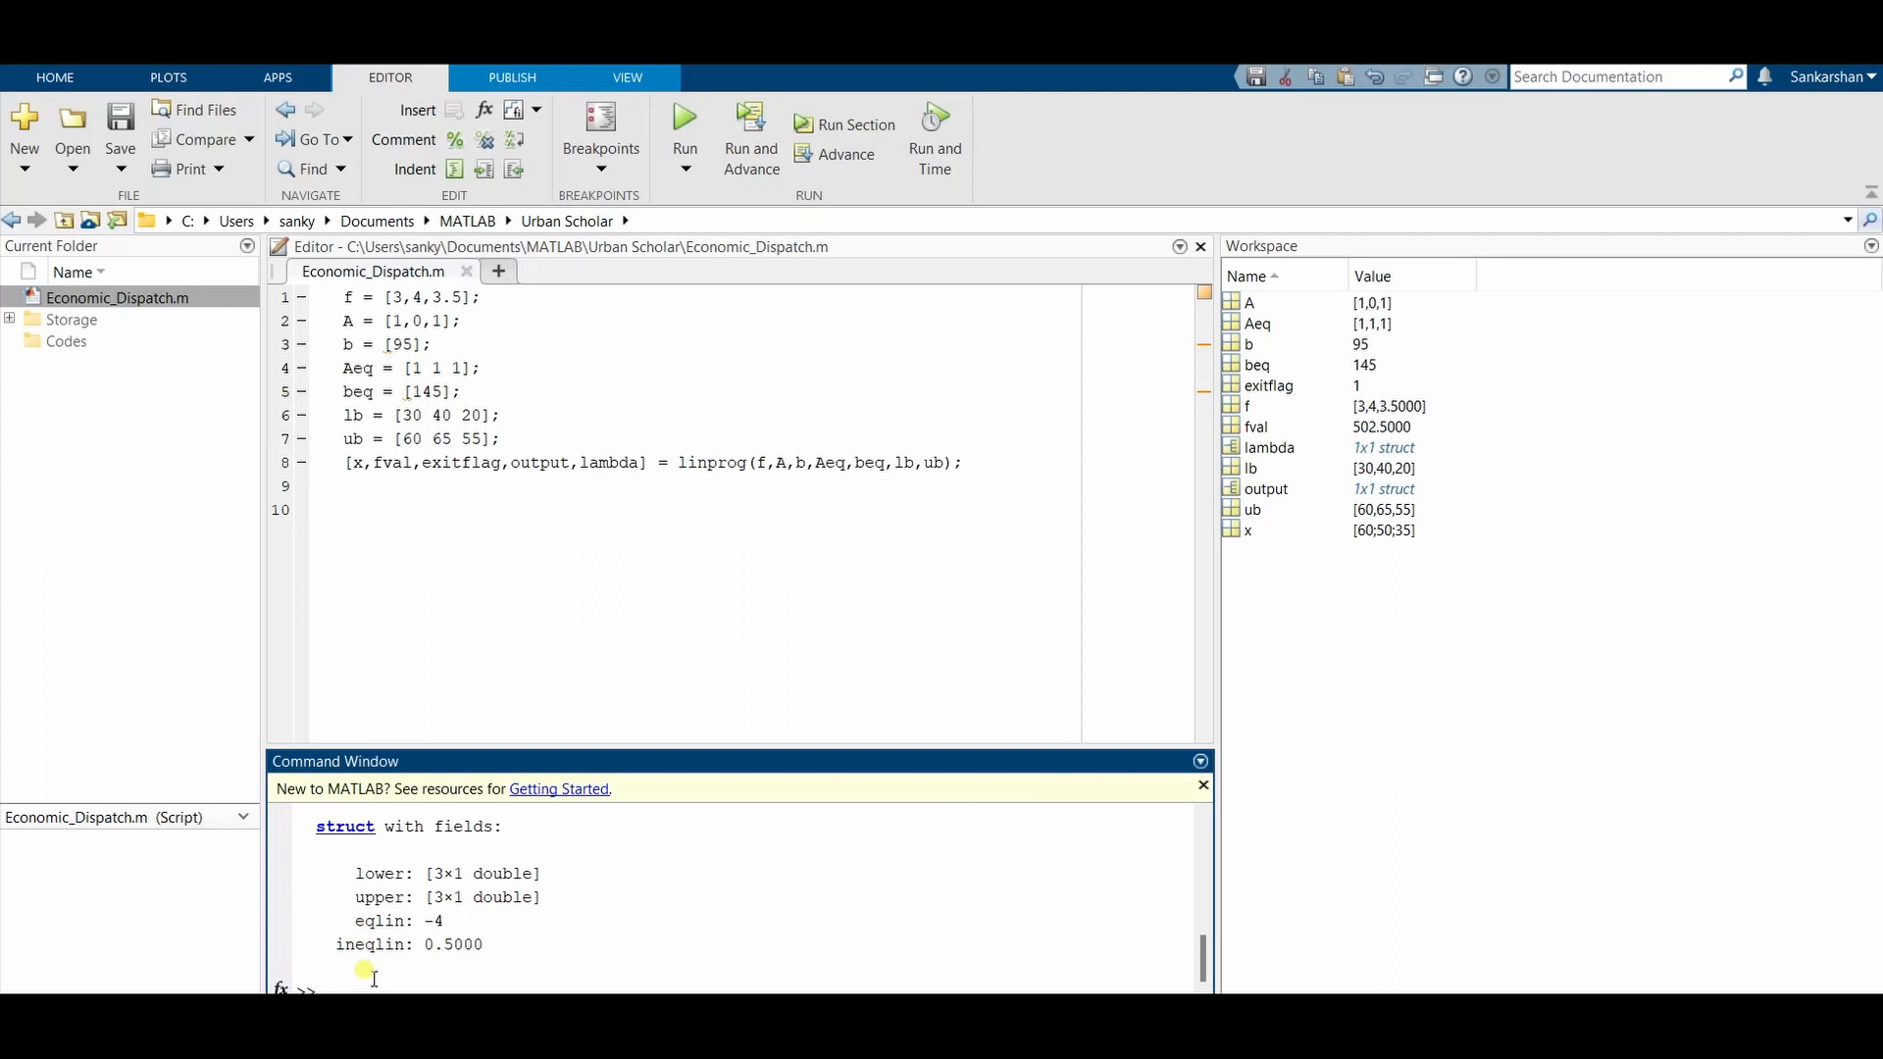
pyautogui.moveTo(492, 437)
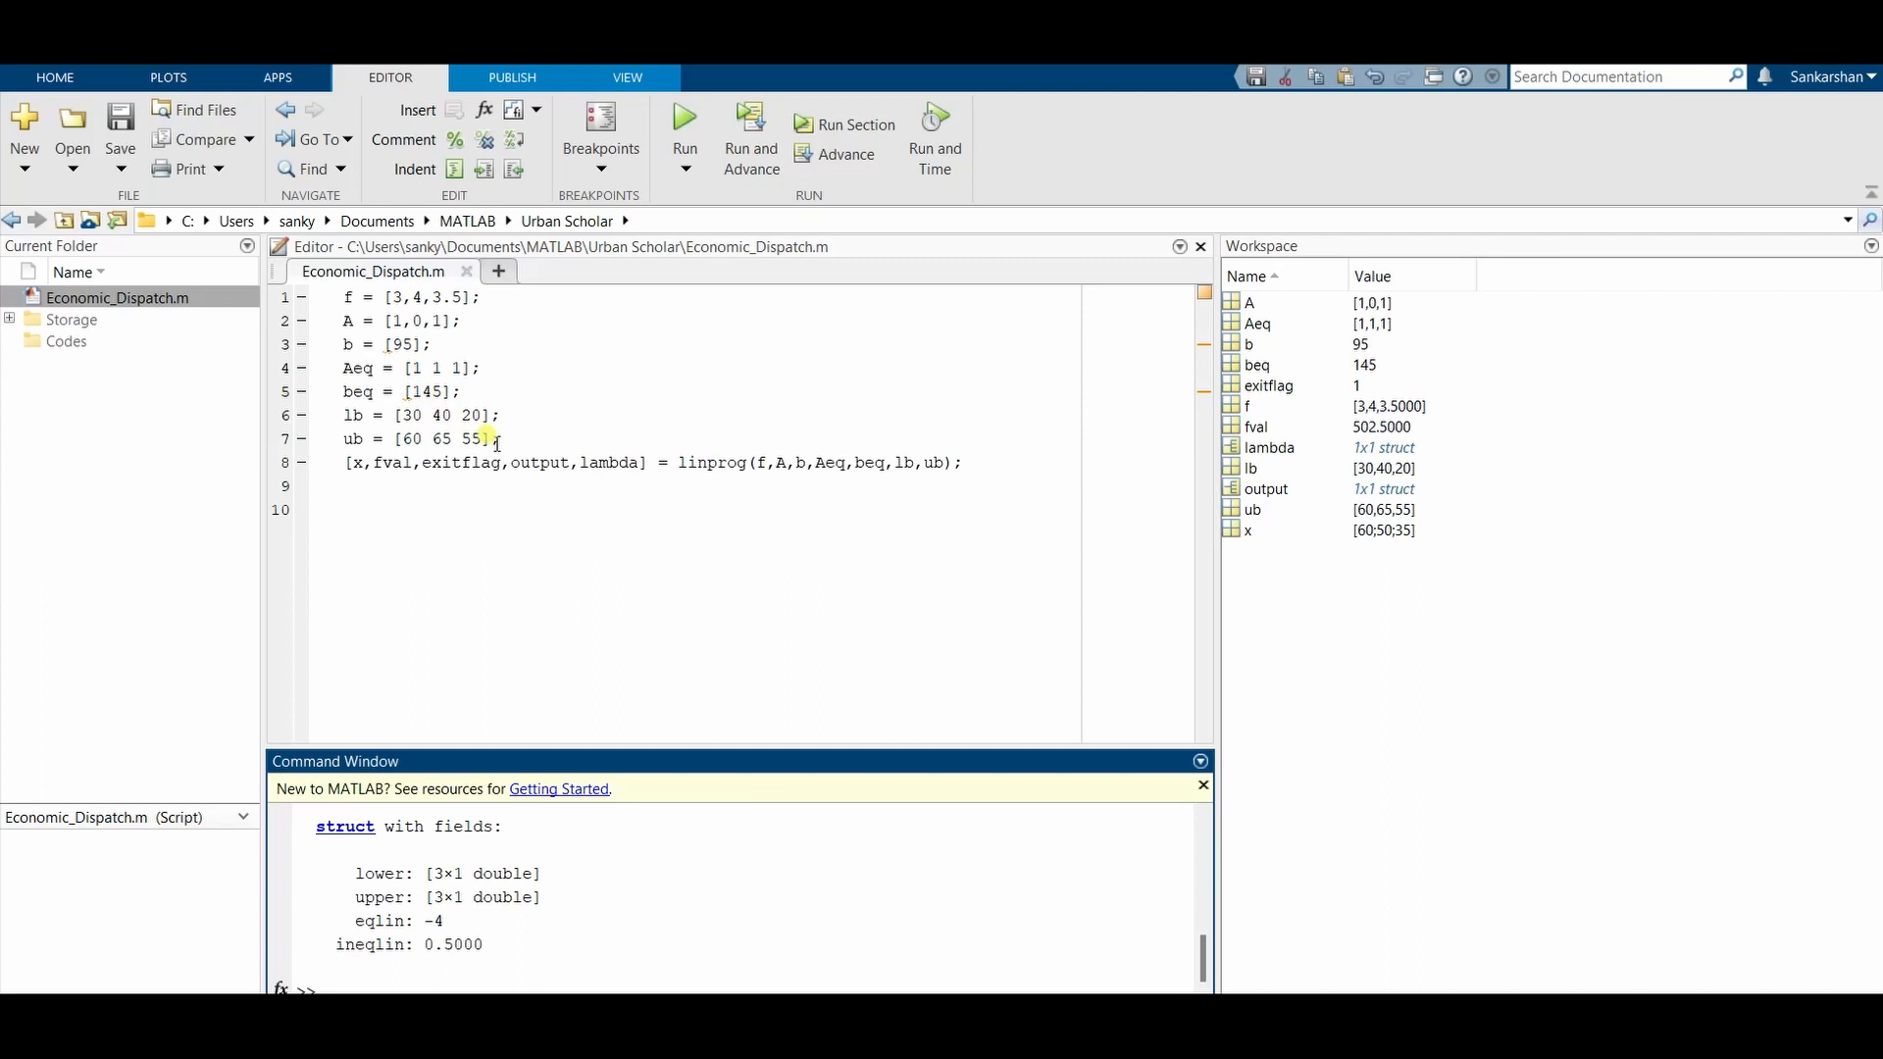
pyautogui.doubleClick(404, 437)
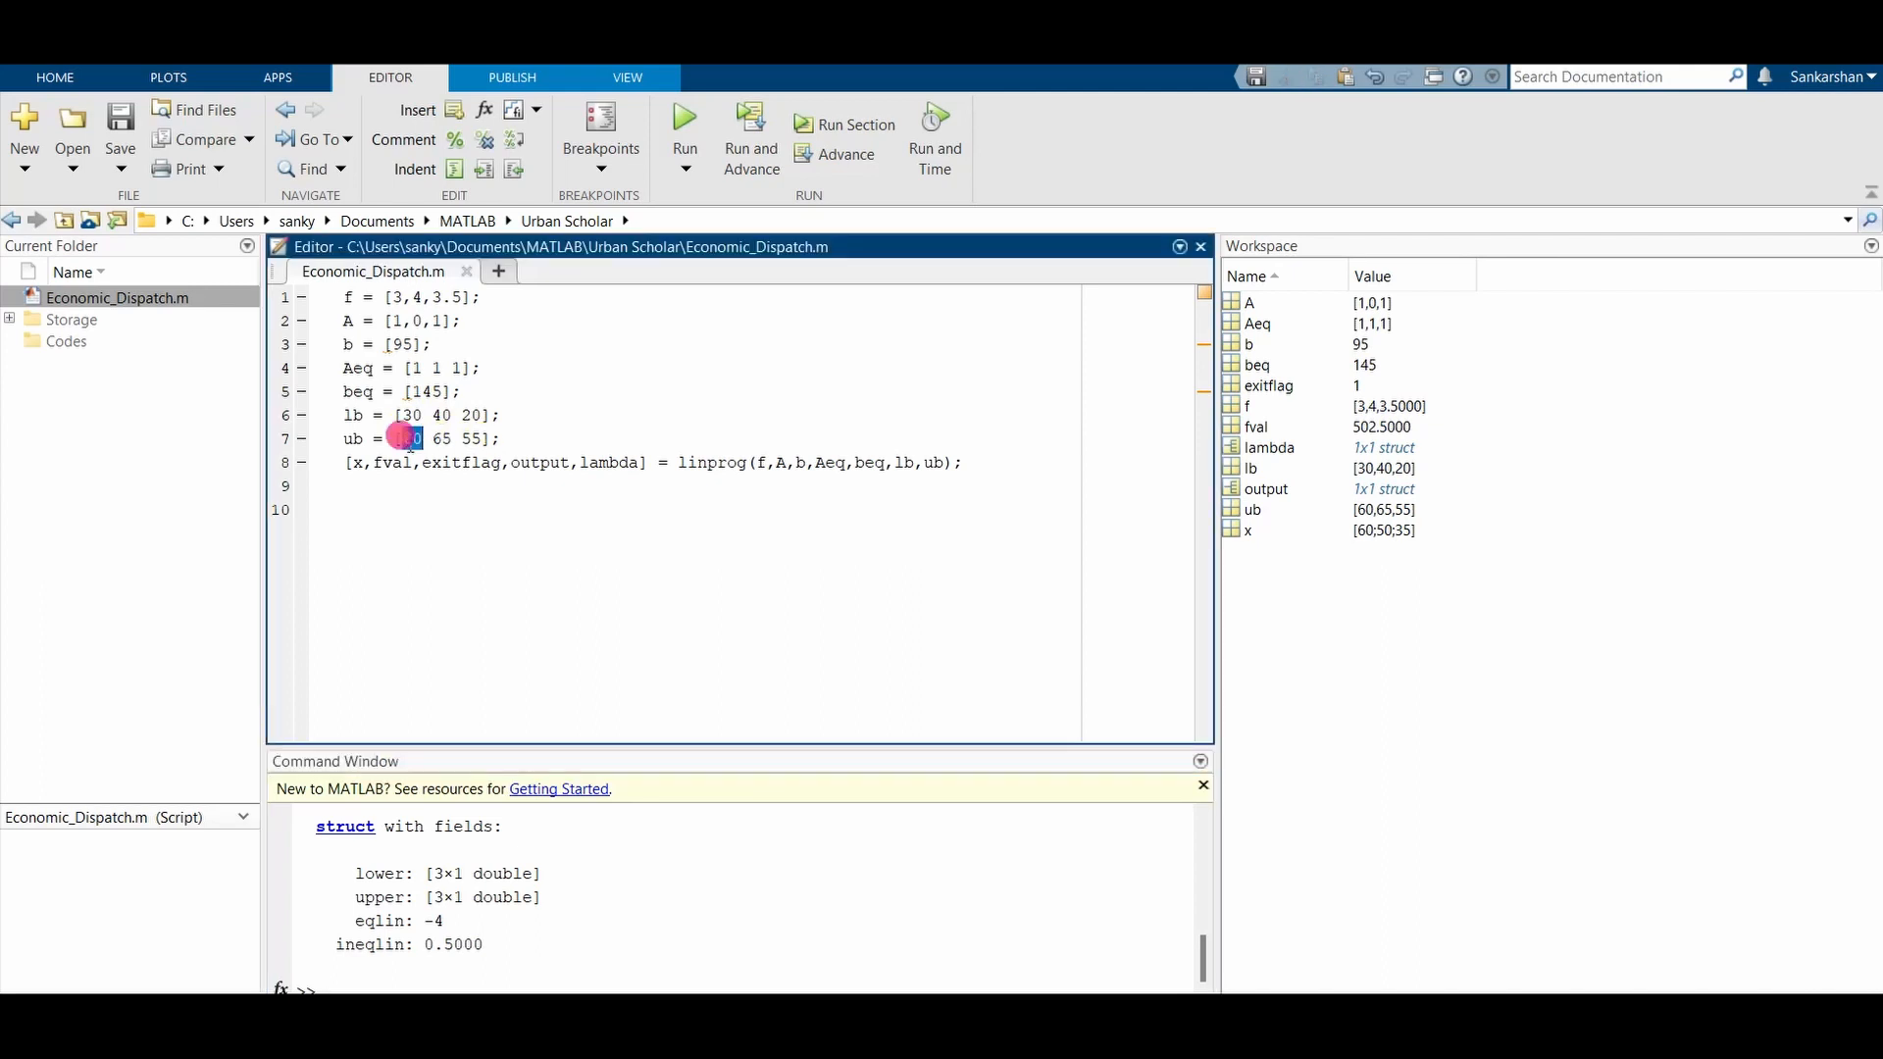
pyautogui.doubleClick(410, 437)
pyautogui.write('f')
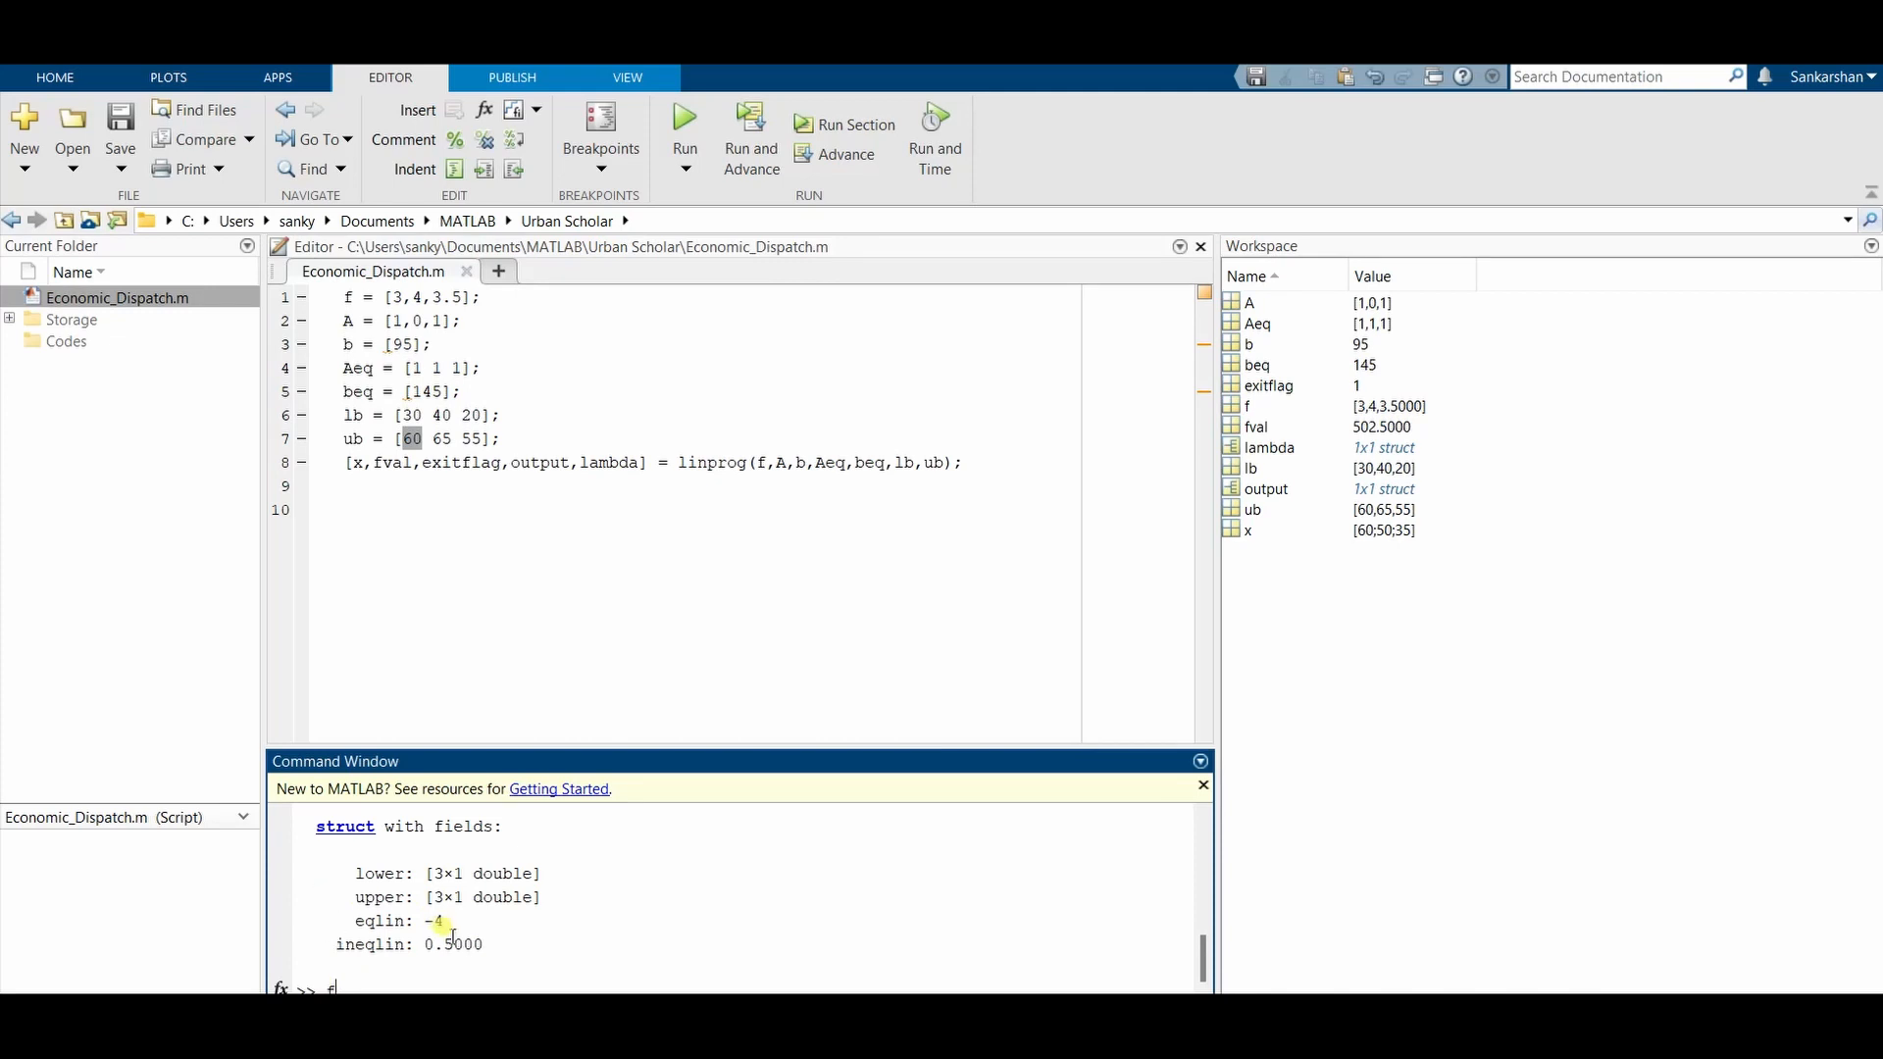
# Step: Query fval in the Command Window to display the minimum total cost 502.5000
pyautogui.write('val')
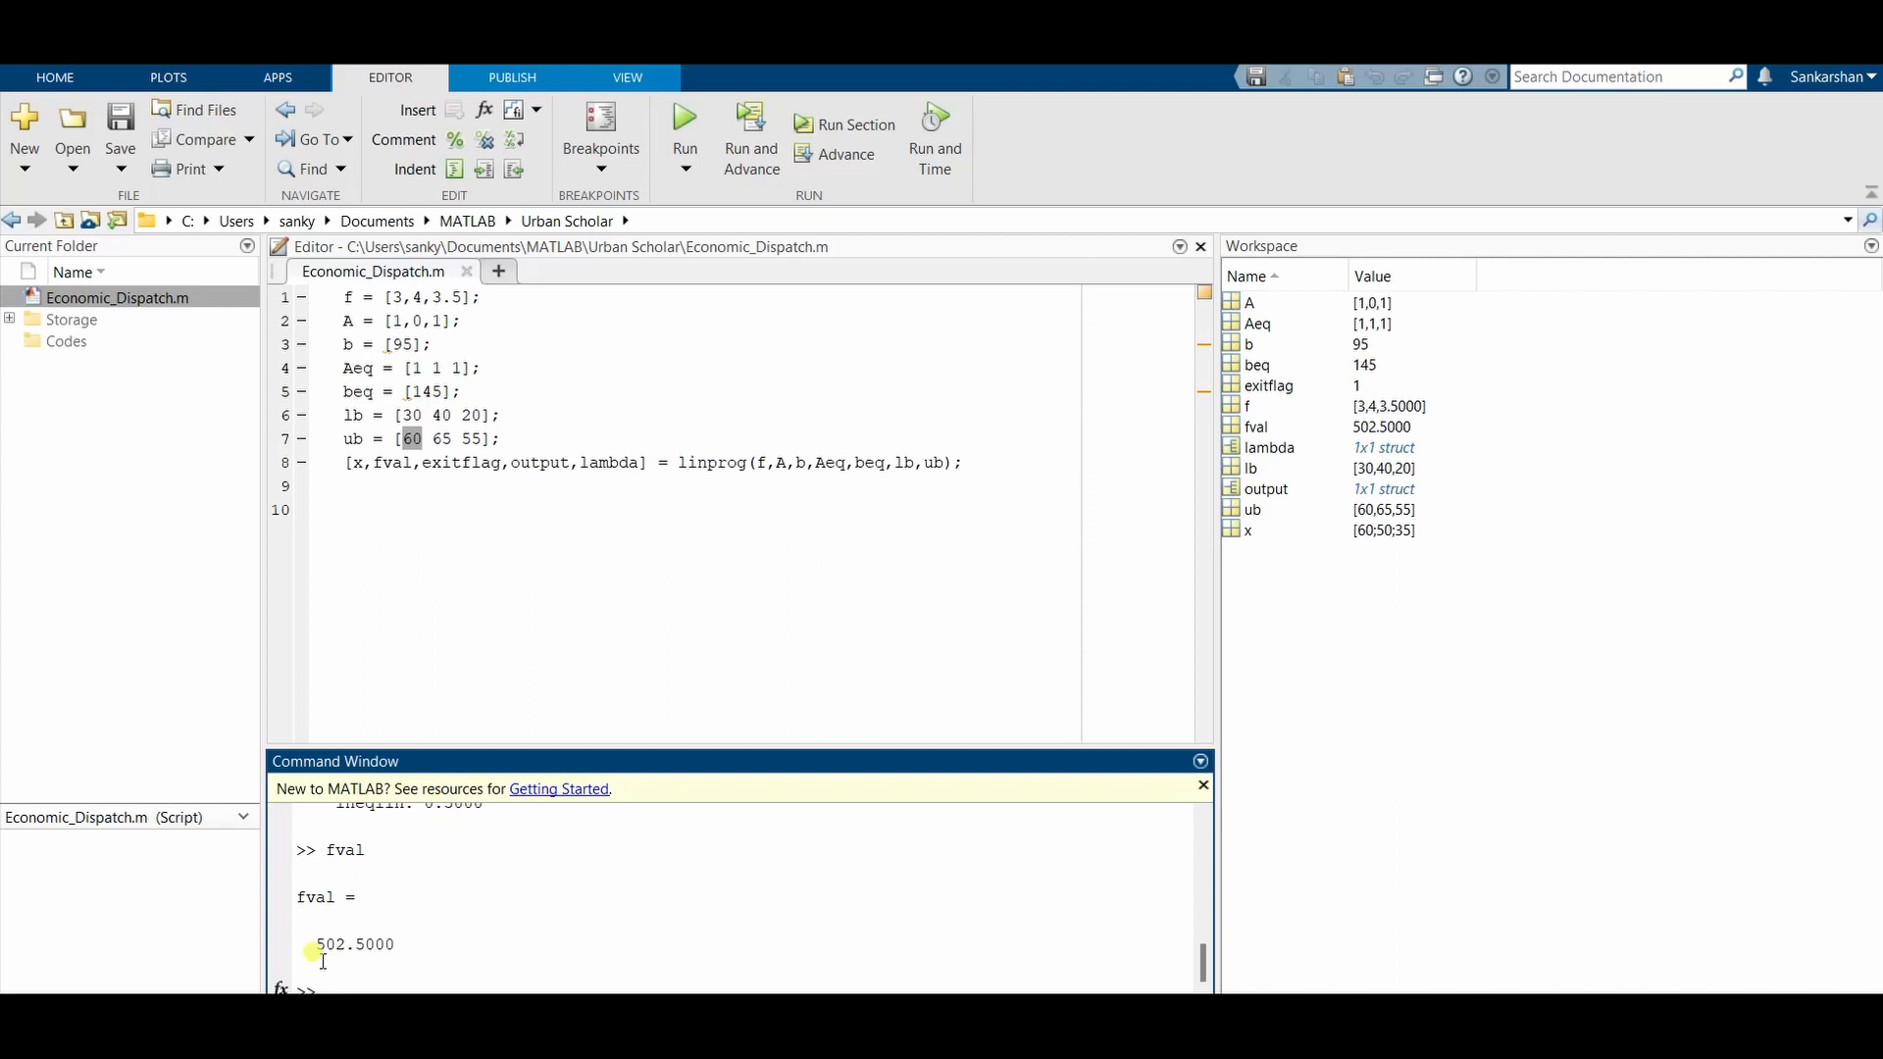
pyautogui.moveTo(410, 955)
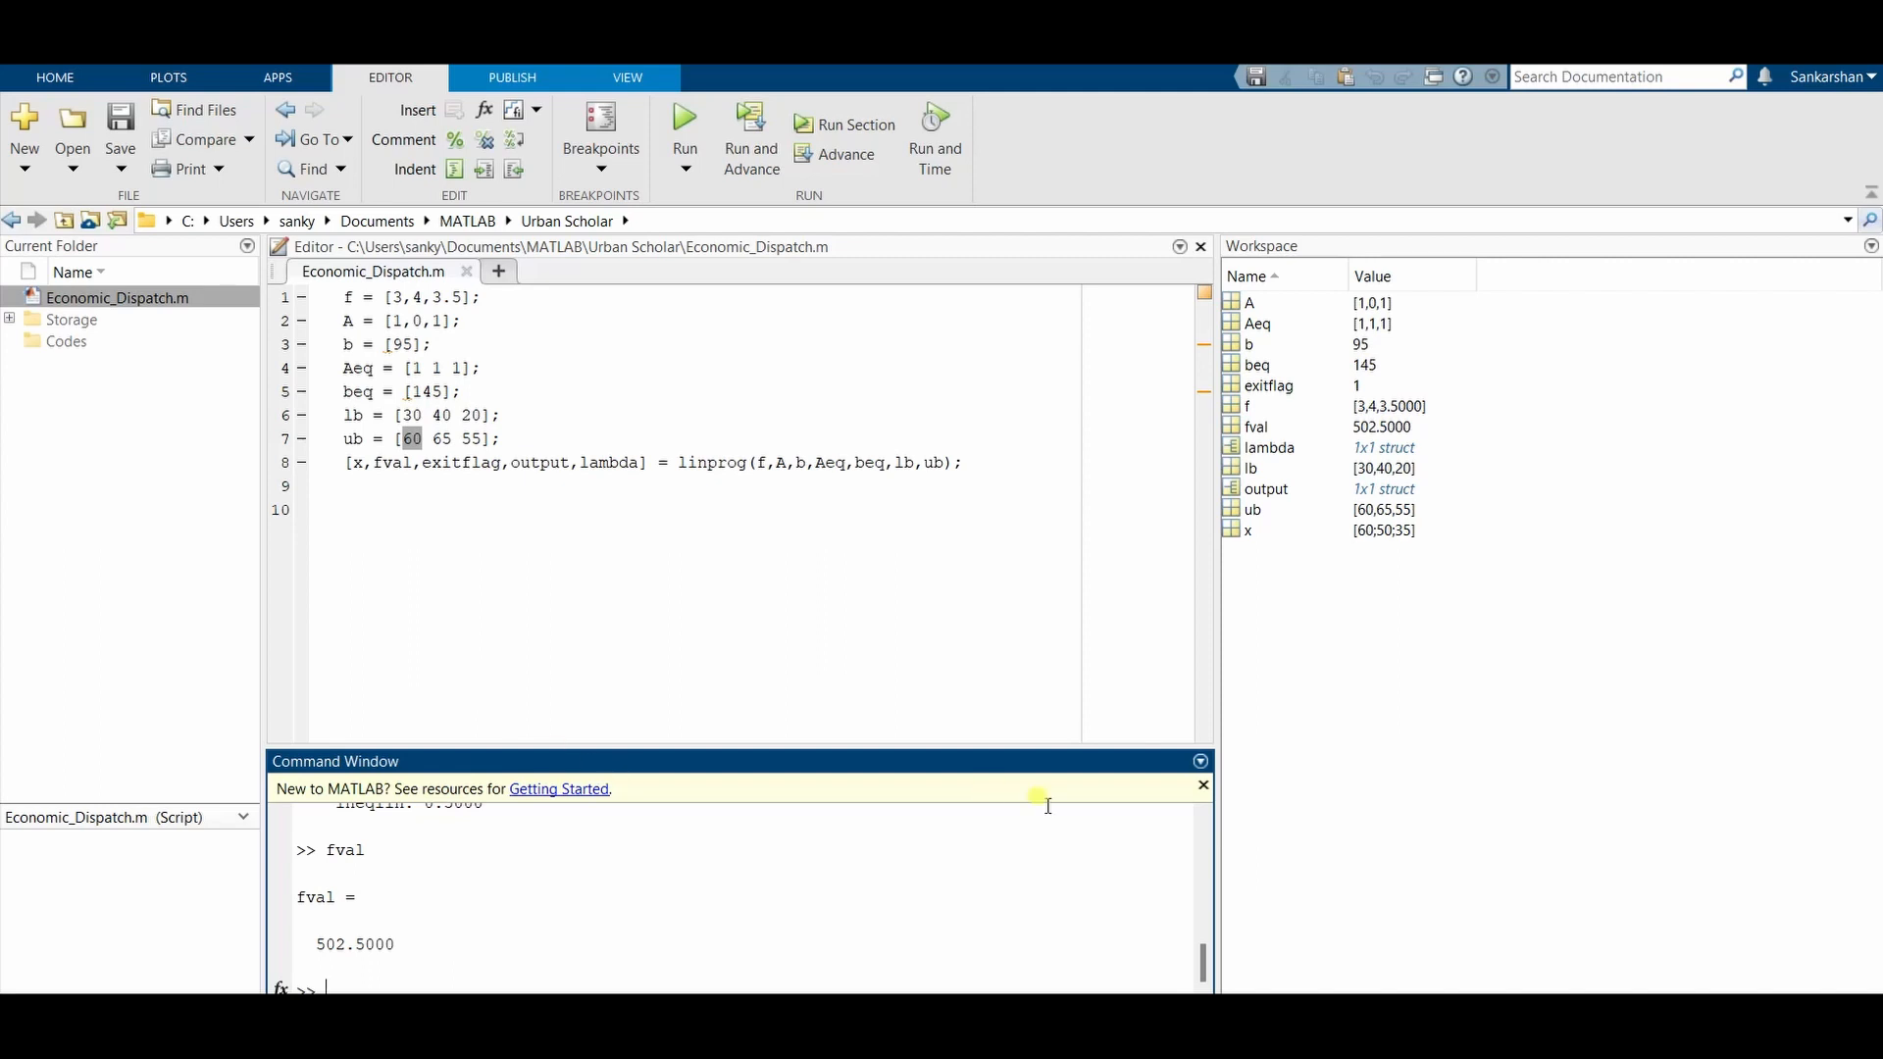
pyautogui.moveTo(1045, 741)
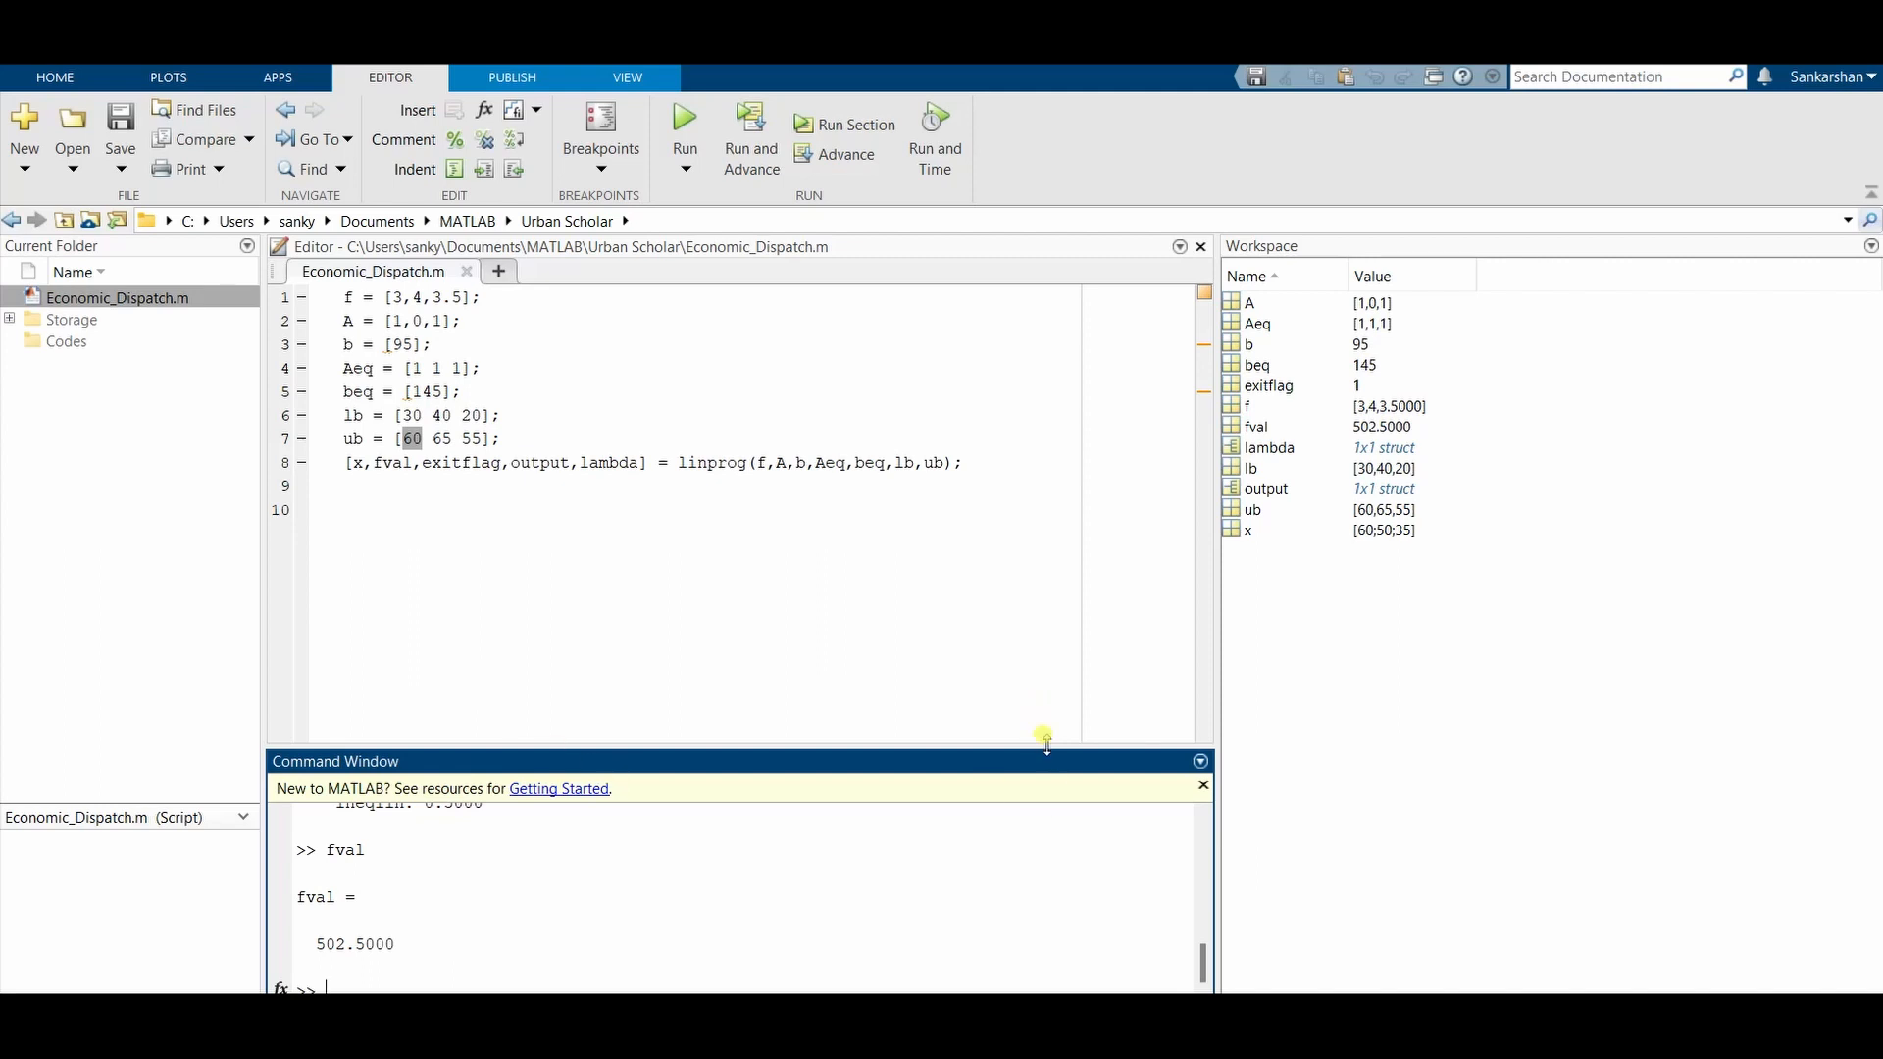